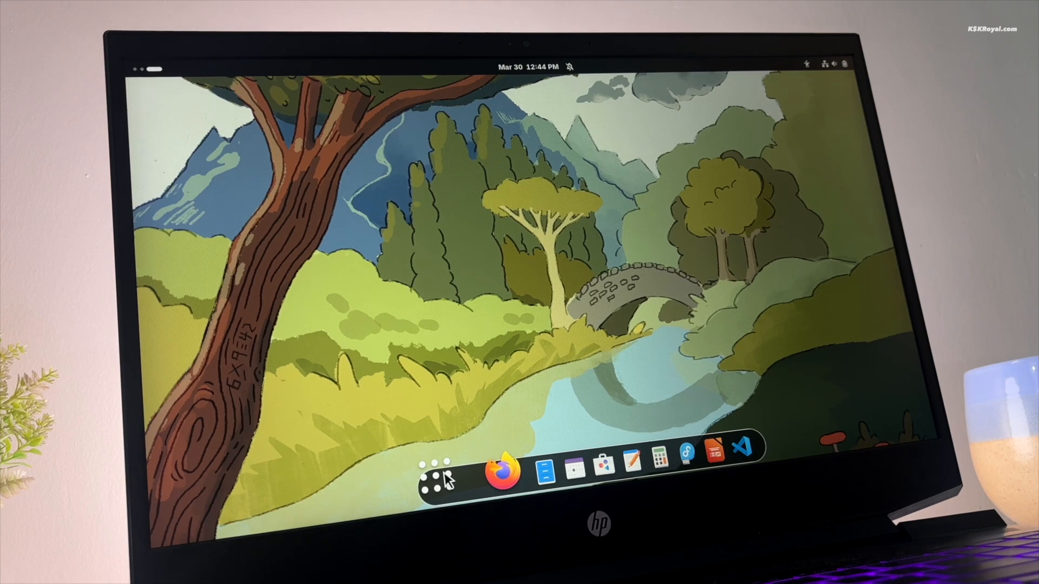
Dismiss the installer version information and continue past the Welcome step.
{"action": "left_click", "coordinate": [444, 479]}
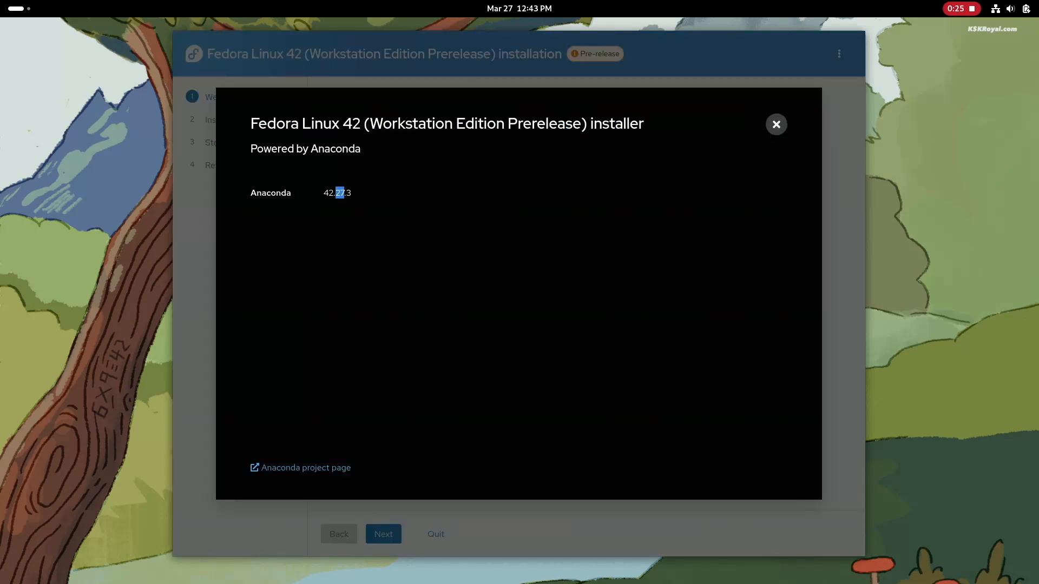
{"action": "left_click", "coordinate": [776, 124]}
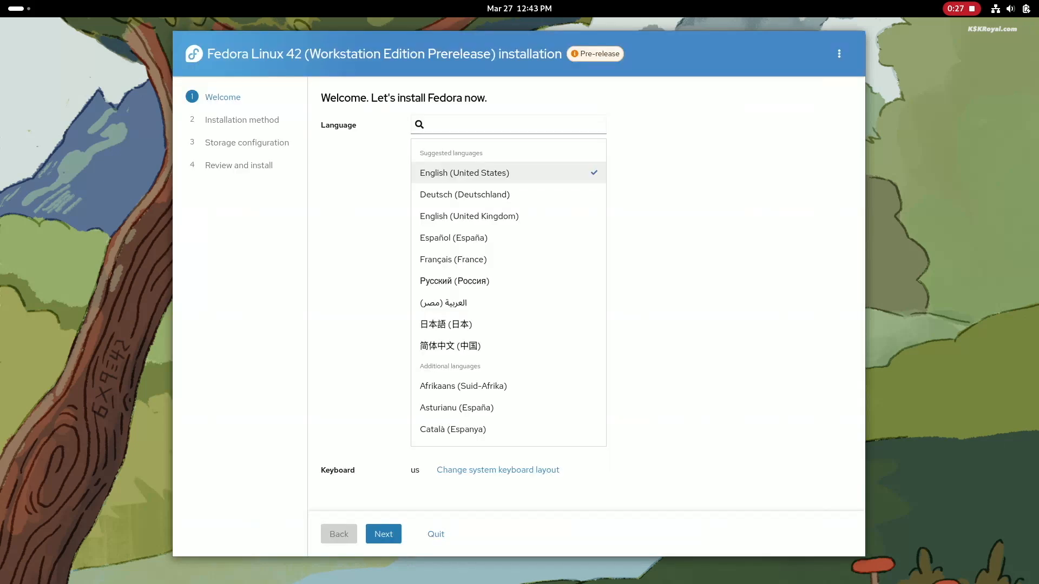
{"action": "left_click", "coordinate": [383, 534]}
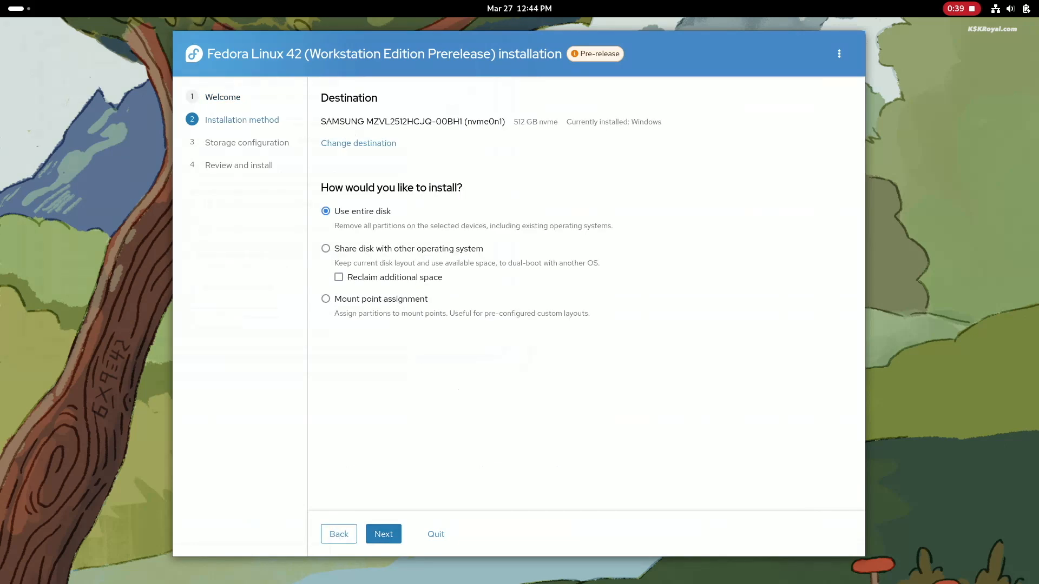
Choose 'Share disk with other operating system', advance unencrypted to Review, then step back.
{"action": "left_click", "coordinate": [325, 248]}
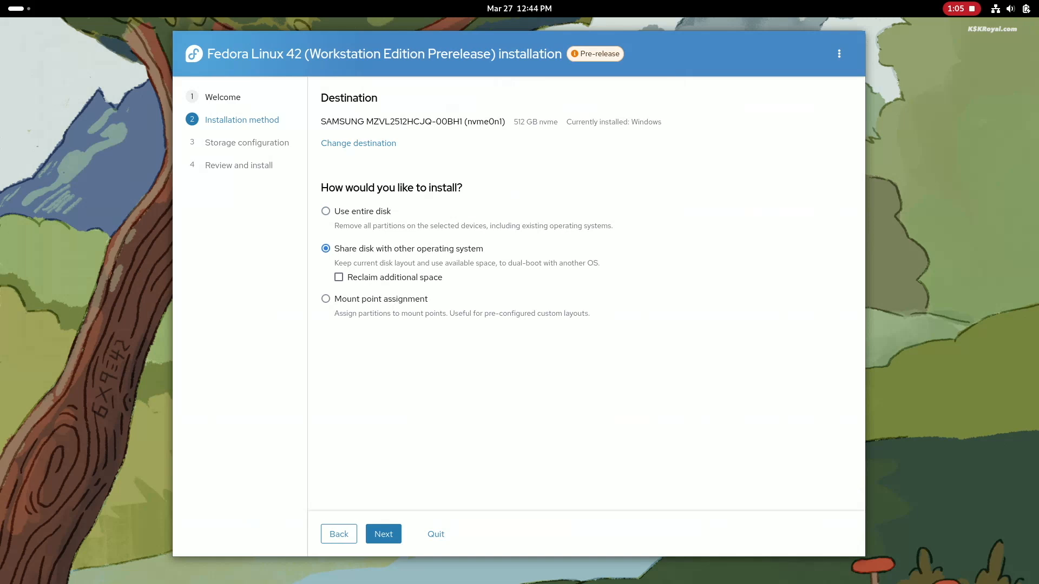
{"action": "left_click", "coordinate": [383, 533]}
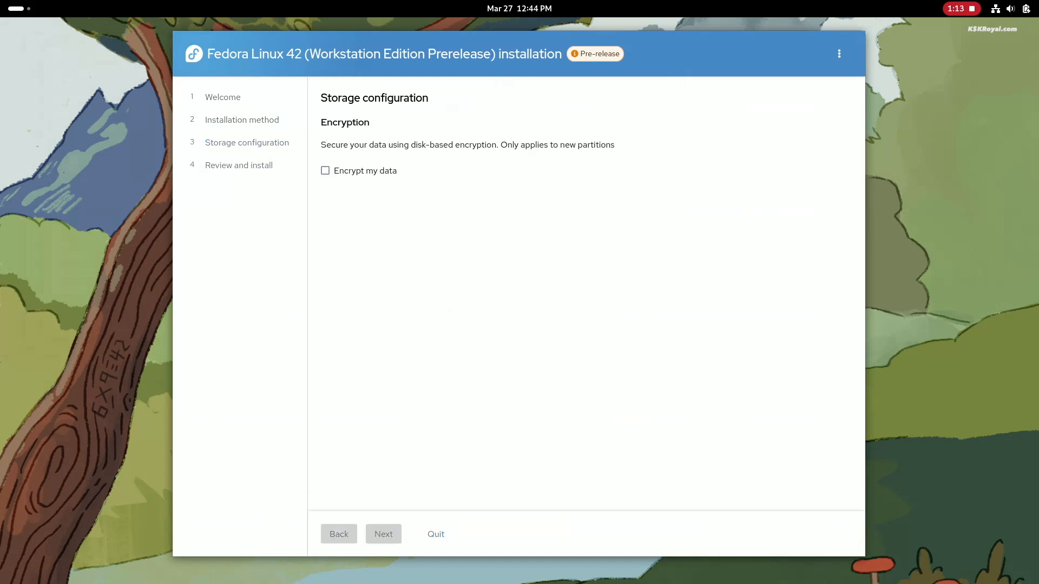
{"action": "left_click", "coordinate": [383, 534]}
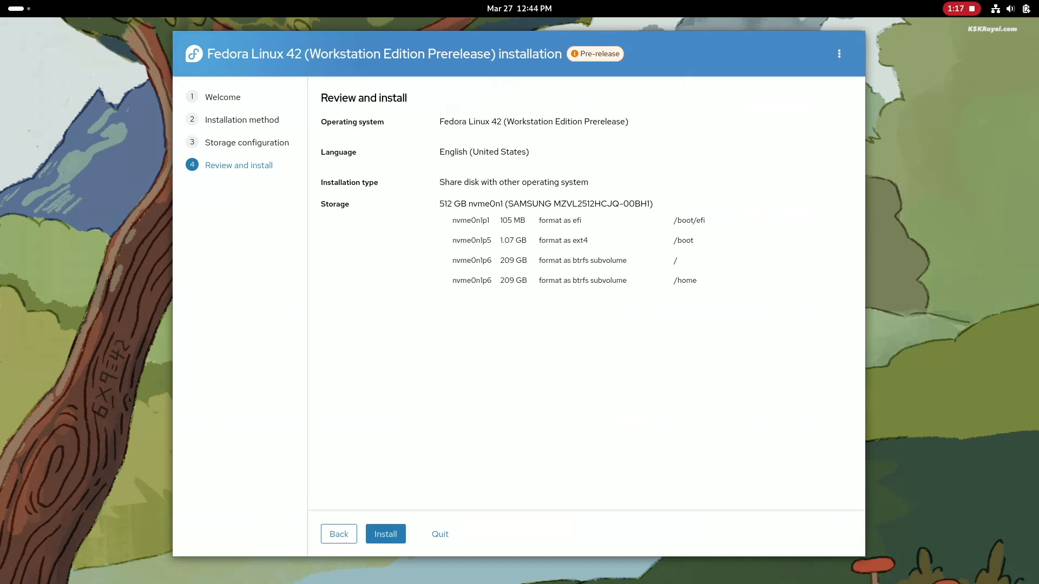
{"action": "left_click", "coordinate": [338, 534]}
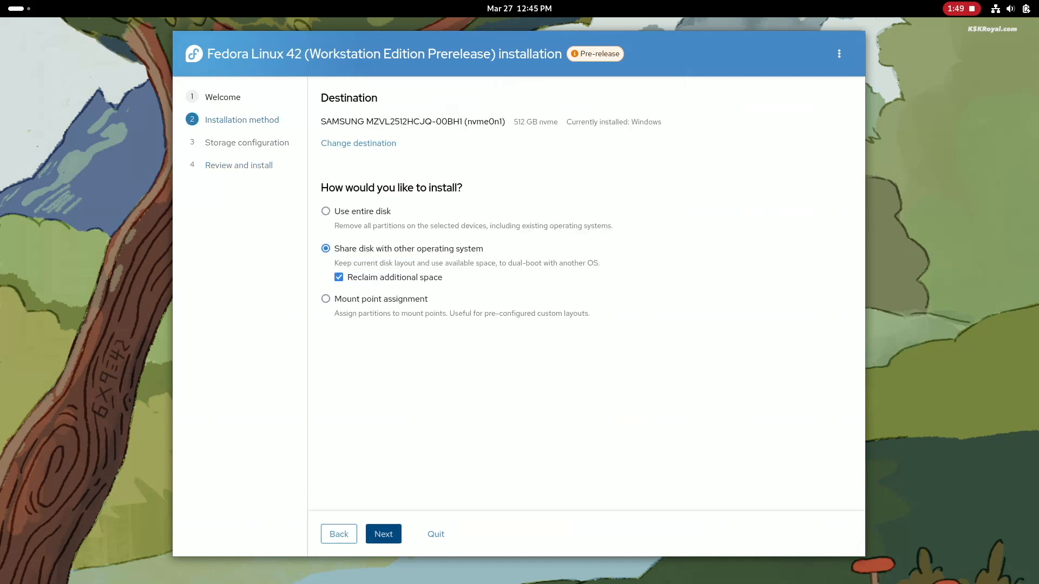
Reclaim free disk space and reach the review listing EFI, /boot, root and /home.
{"action": "left_click", "coordinate": [383, 534]}
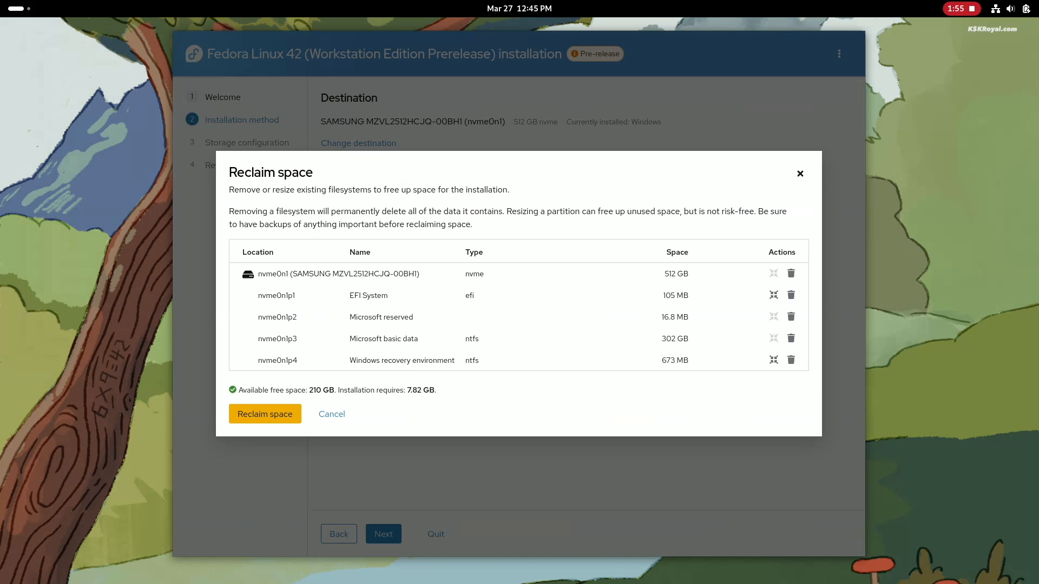
{"action": "left_click_drag", "start_coordinate": [239, 389], "coordinate": [436, 389]}
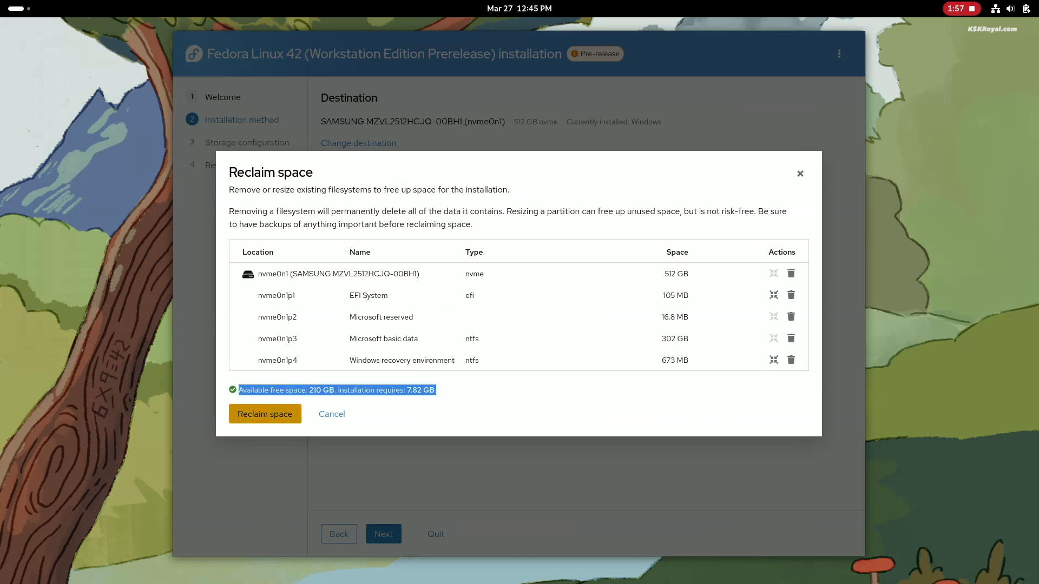
{"action": "left_click", "coordinate": [264, 413]}
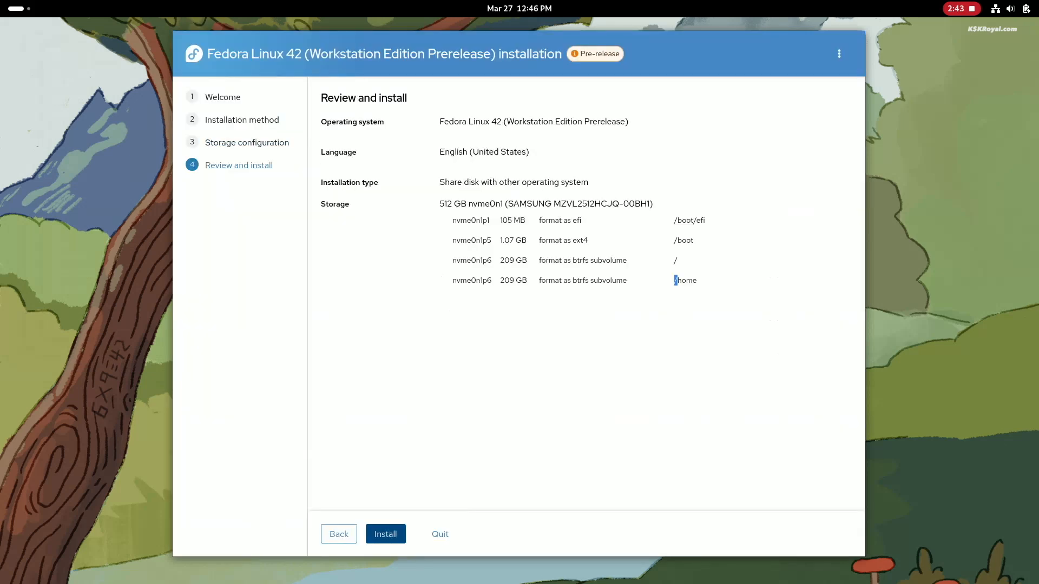
{"action": "left_click", "coordinate": [385, 534]}
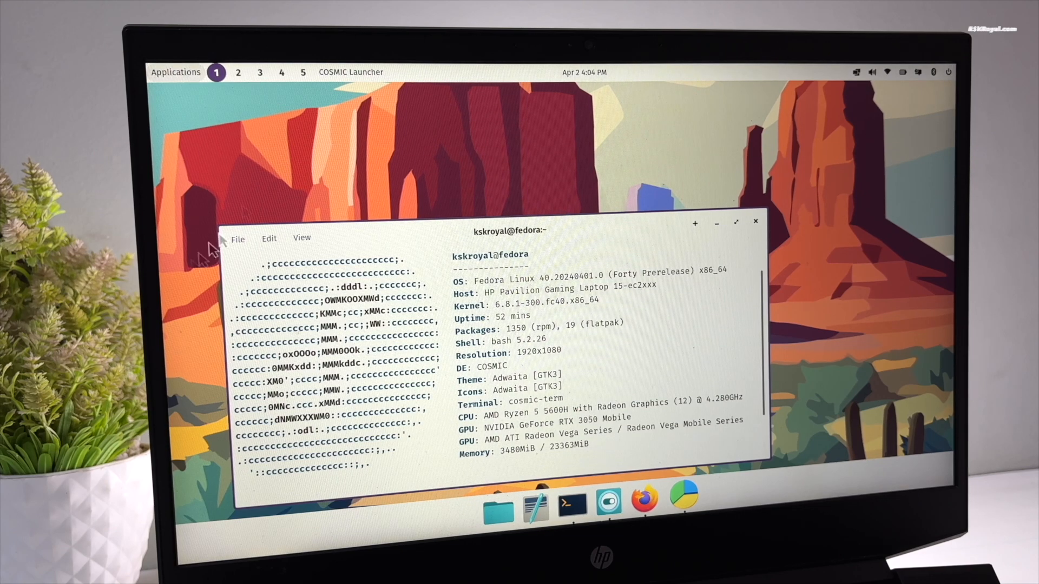
Cycle through the browser, file manager and settings workspaces from the top panel.
{"action": "left_click", "coordinate": [238, 71]}
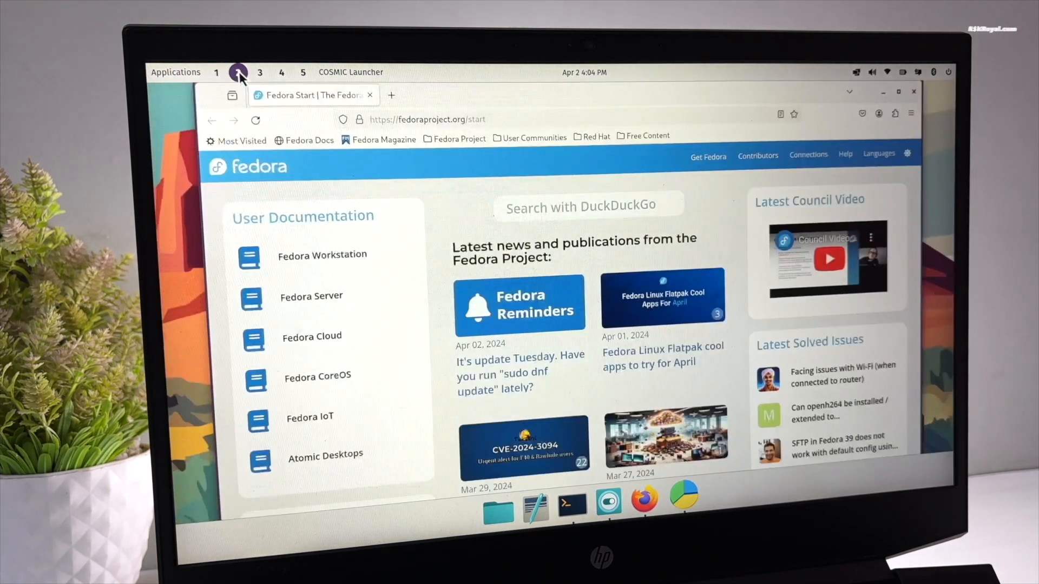
{"action": "left_click", "coordinate": [259, 71]}
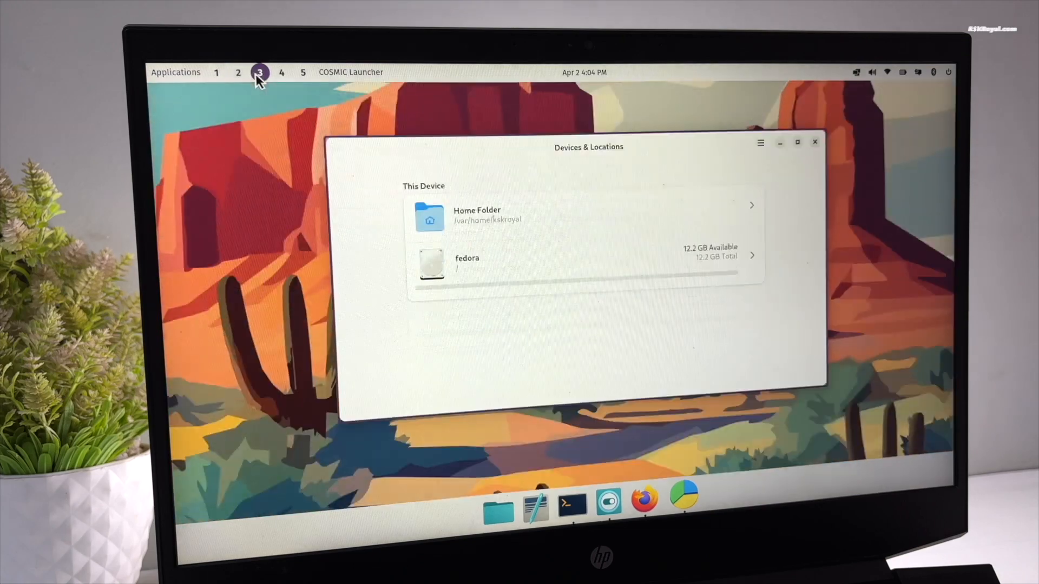
{"action": "left_click", "coordinate": [281, 72]}
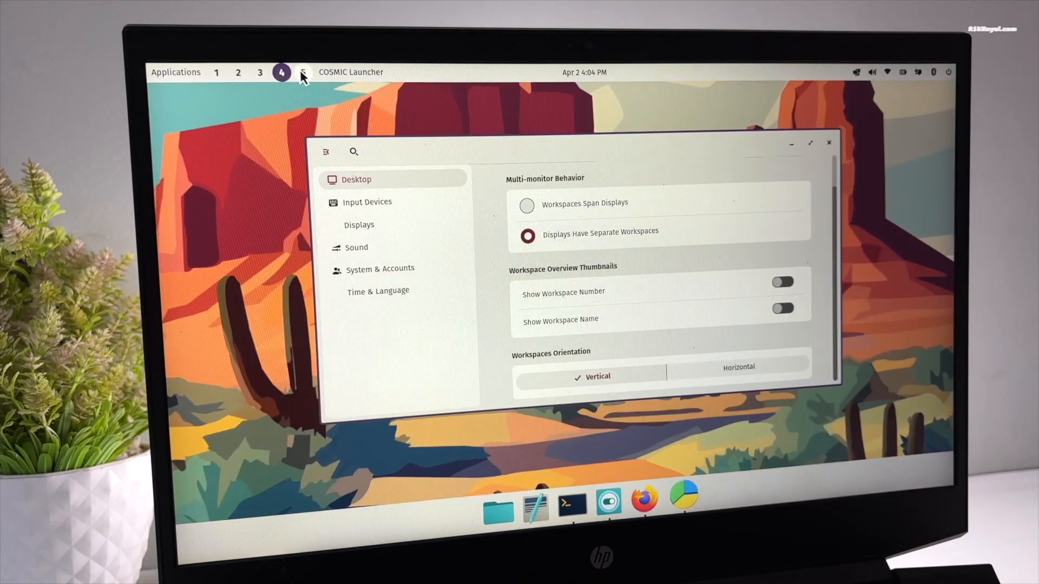
{"action": "left_click", "coordinate": [301, 72]}
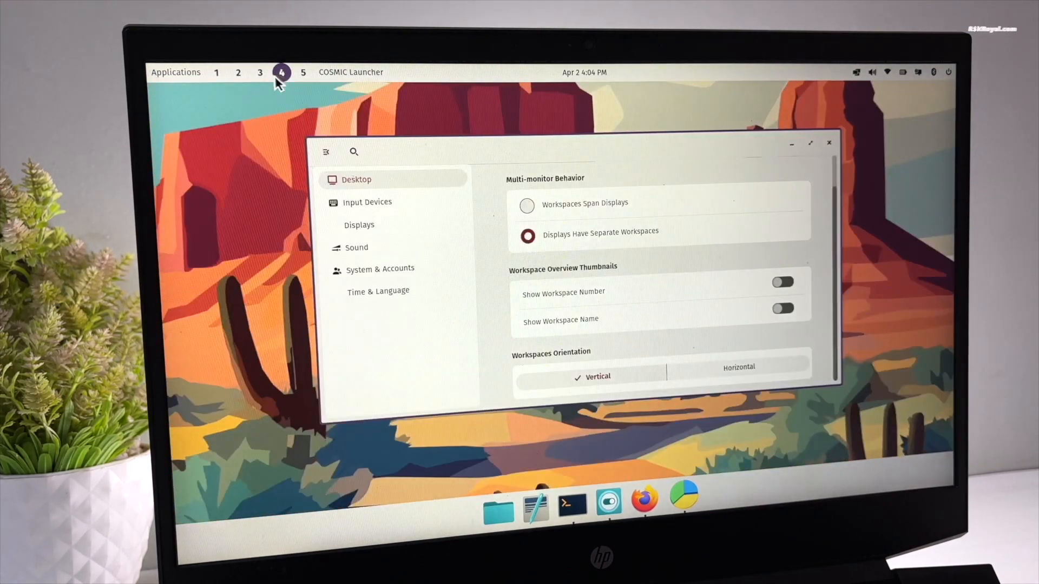
Set Workspaces Orientation to Horizontal, revisit other workspaces, and capture a screenshot.
{"action": "left_click", "coordinate": [738, 367]}
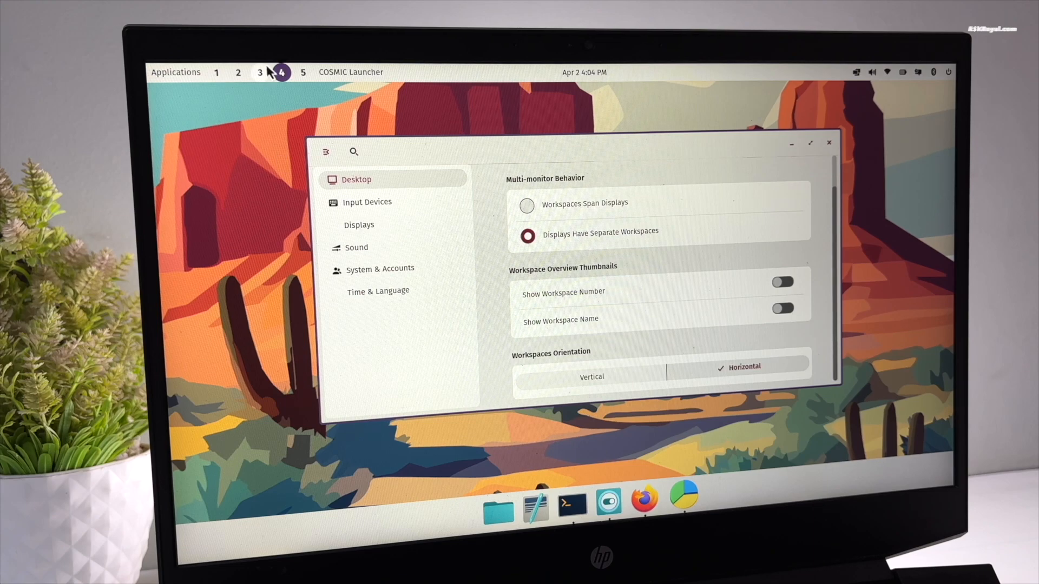
{"action": "left_click", "coordinate": [259, 72]}
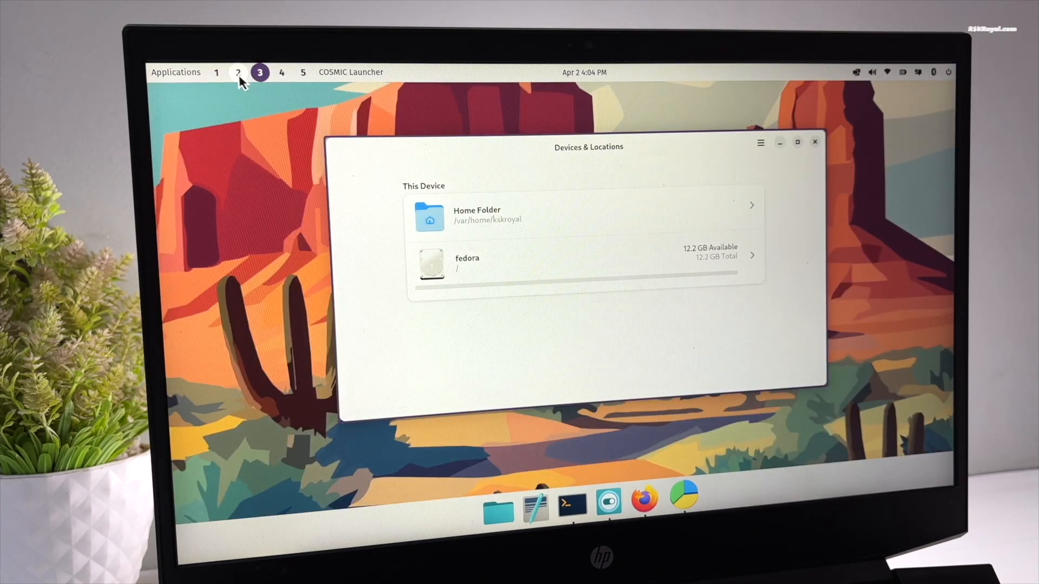
{"action": "left_click", "coordinate": [216, 71]}
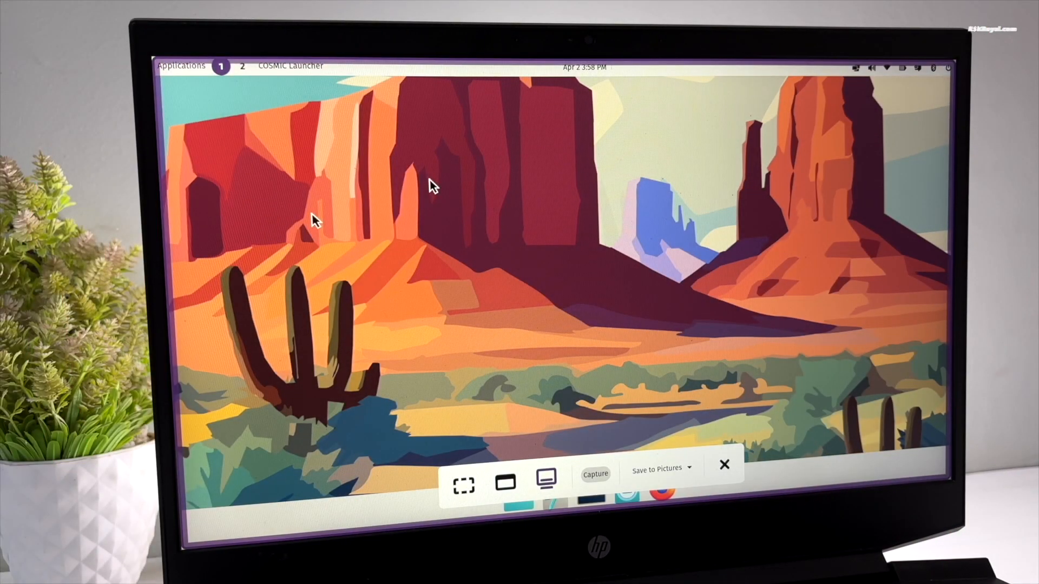
{"action": "left_click", "coordinate": [594, 474]}
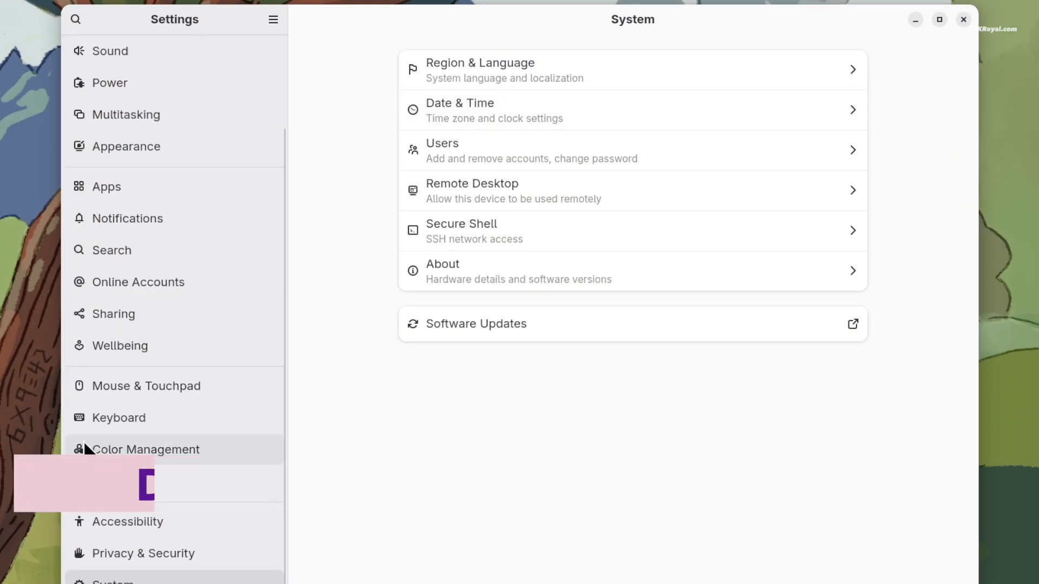
Lower Wellbeing's daily screen limit from 4 to 3 hours and enable grayscale.
{"action": "left_click", "coordinate": [120, 345]}
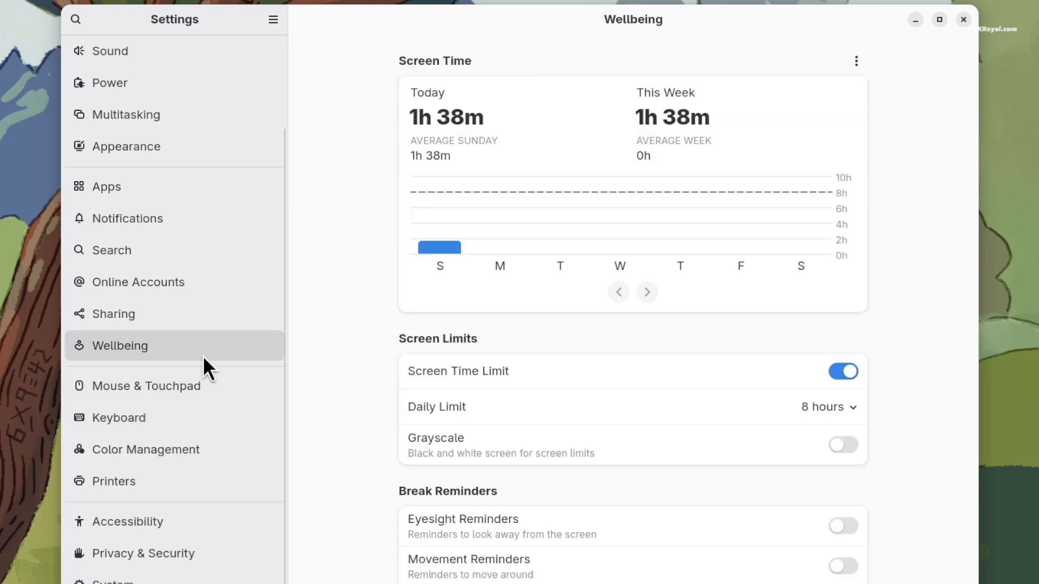
{"action": "mouse_move", "coordinate": [430, 130]}
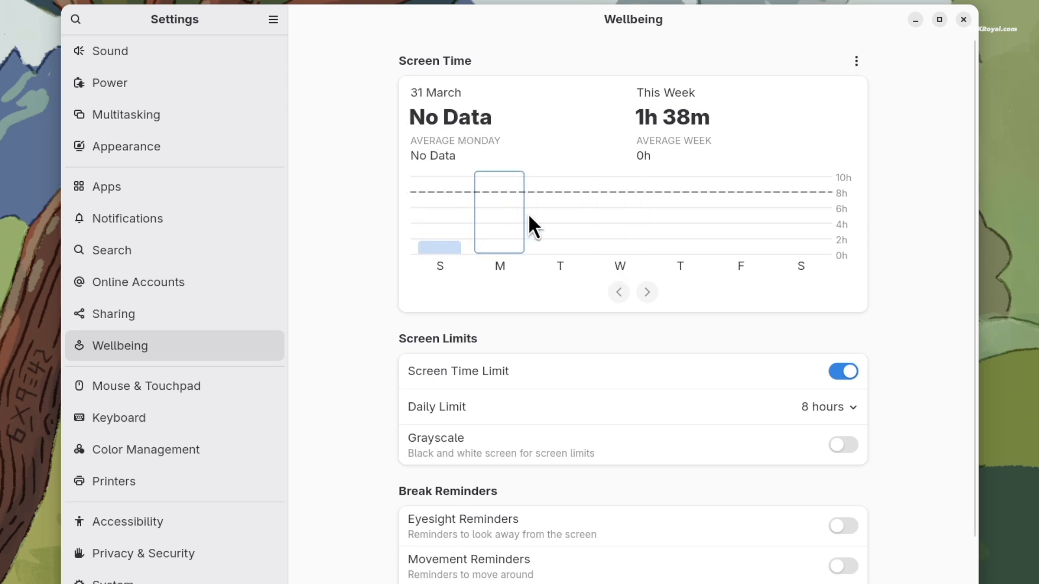
{"action": "scroll", "scroll_direction": "down", "scroll_amount": 3}
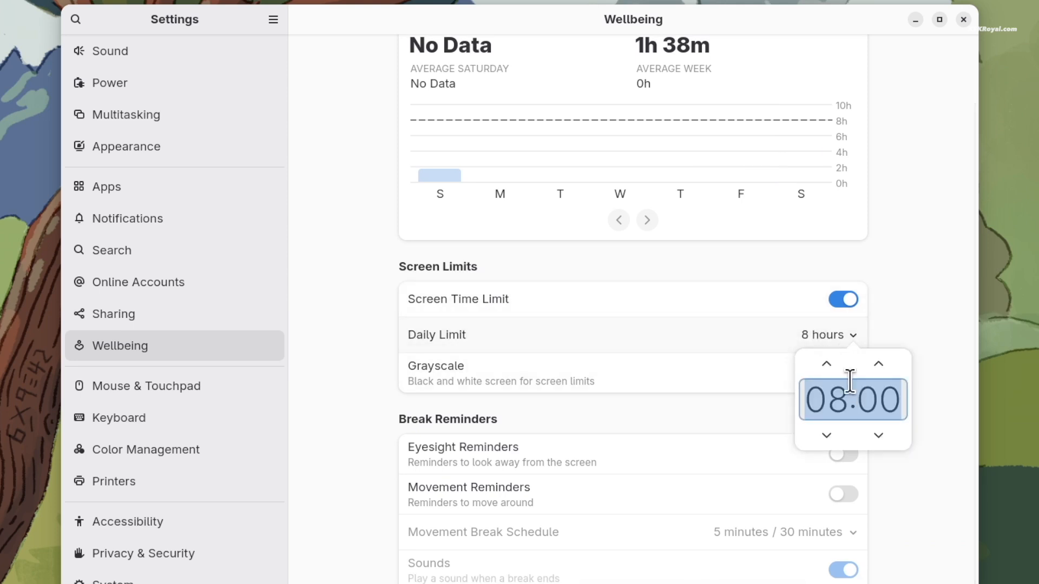
{"action": "left_click", "coordinate": [825, 436]}
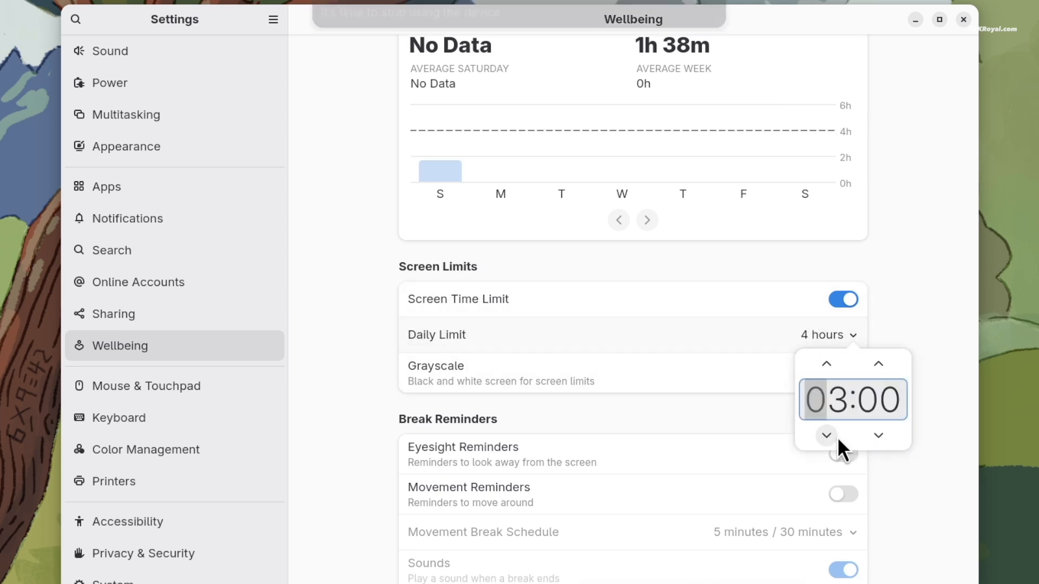
{"action": "left_click", "coordinate": [826, 435]}
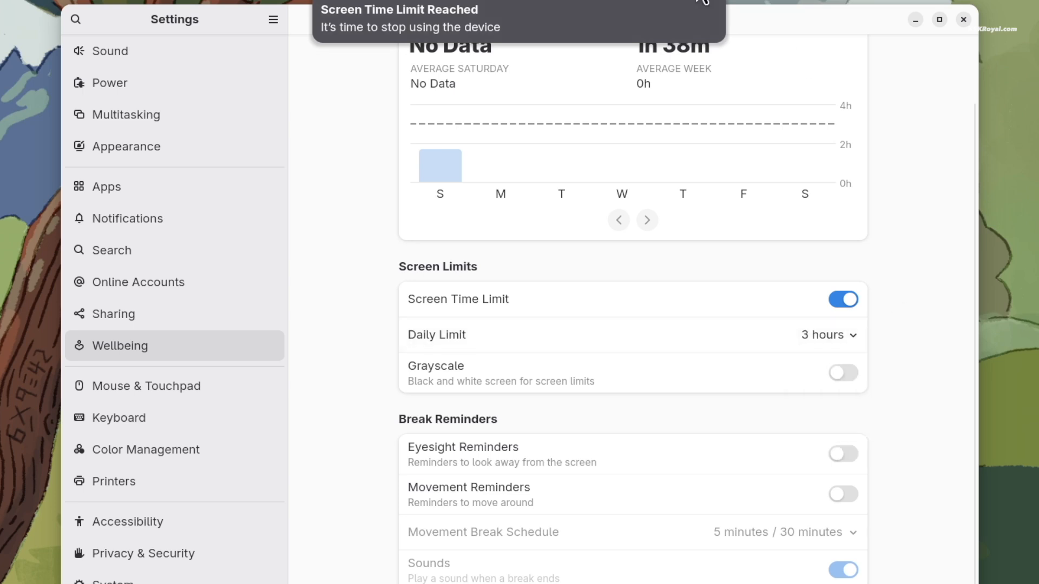
{"action": "left_click", "coordinate": [843, 373]}
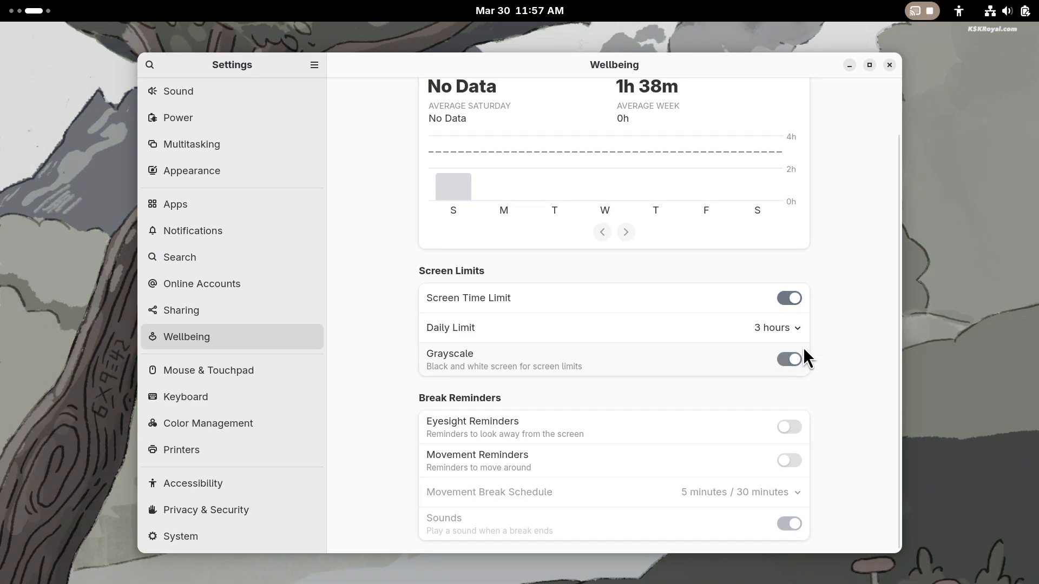
Turn grayscale off, enable eyesight reminders, and view the limit-reached notification.
{"action": "left_click", "coordinate": [789, 359]}
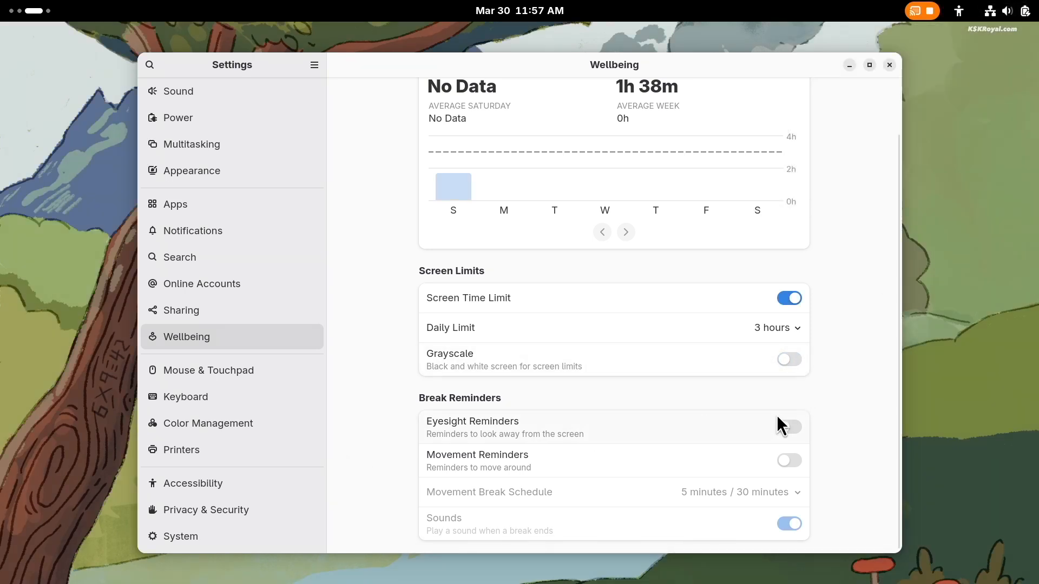
{"action": "left_click", "coordinate": [788, 427]}
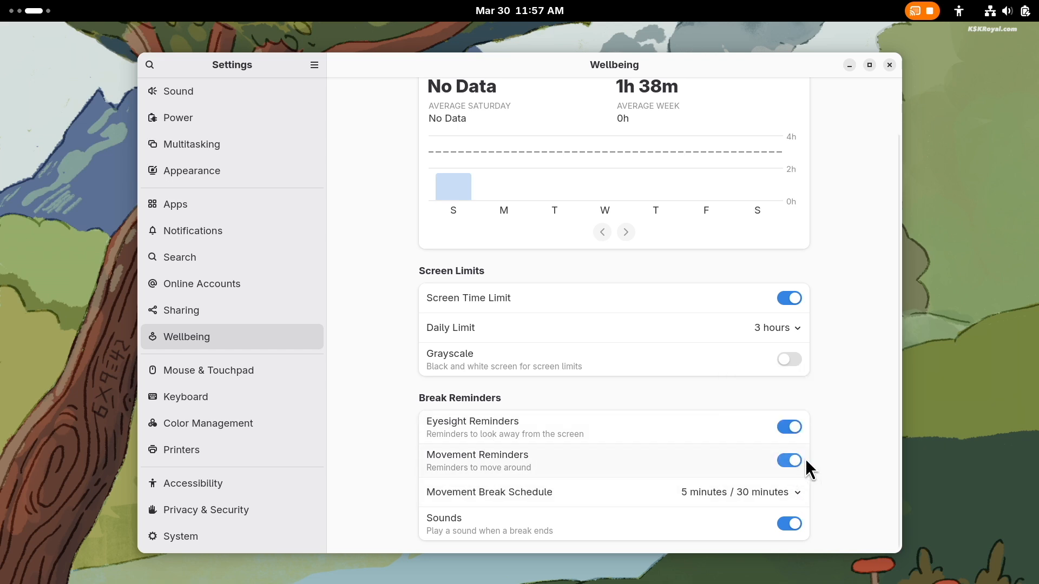
{"action": "mouse_move", "coordinate": [832, 406]}
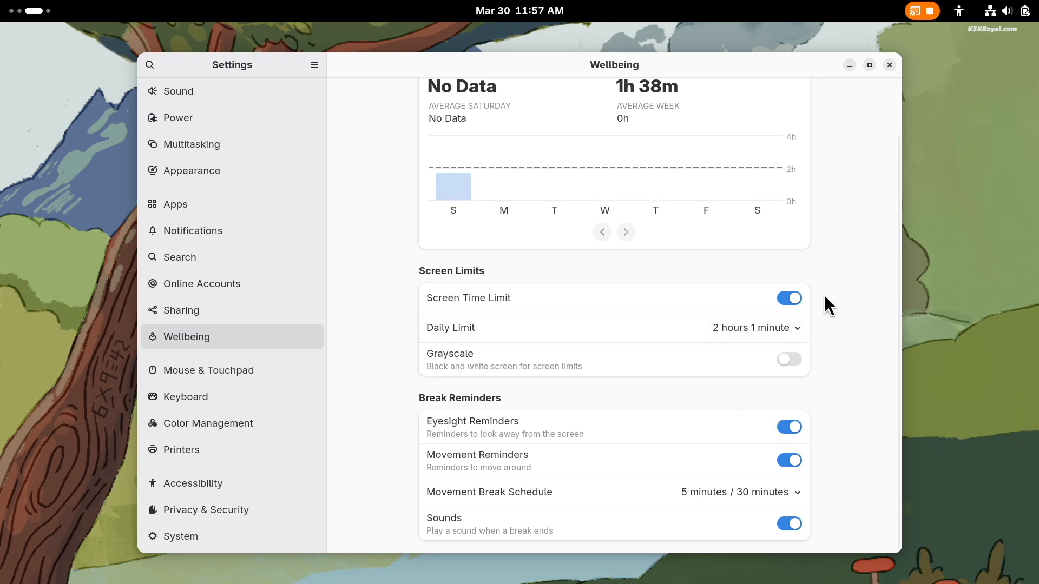
{"action": "left_click", "coordinate": [519, 11]}
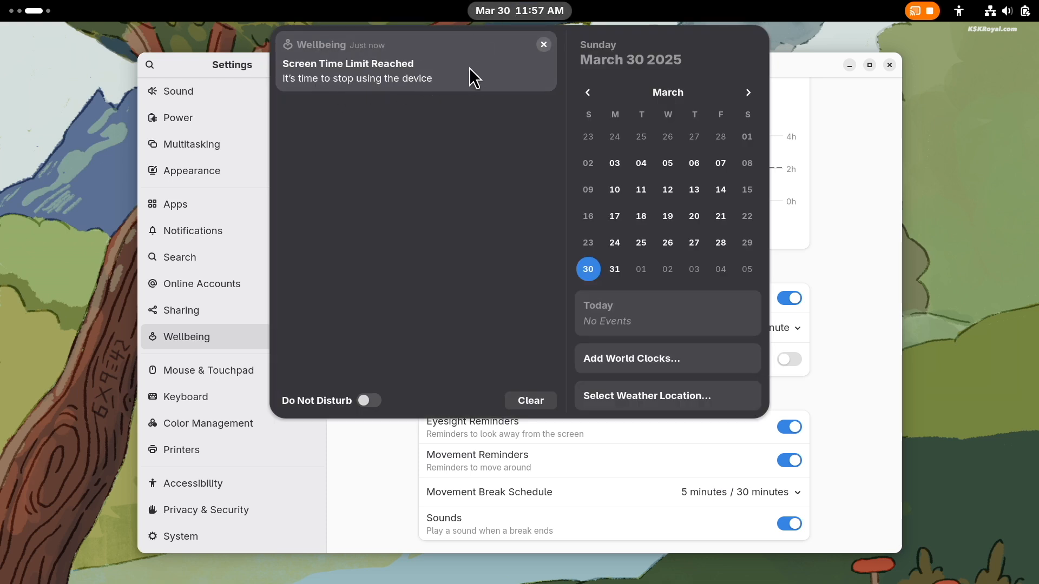
{"action": "mouse_move", "coordinate": [483, 257]}
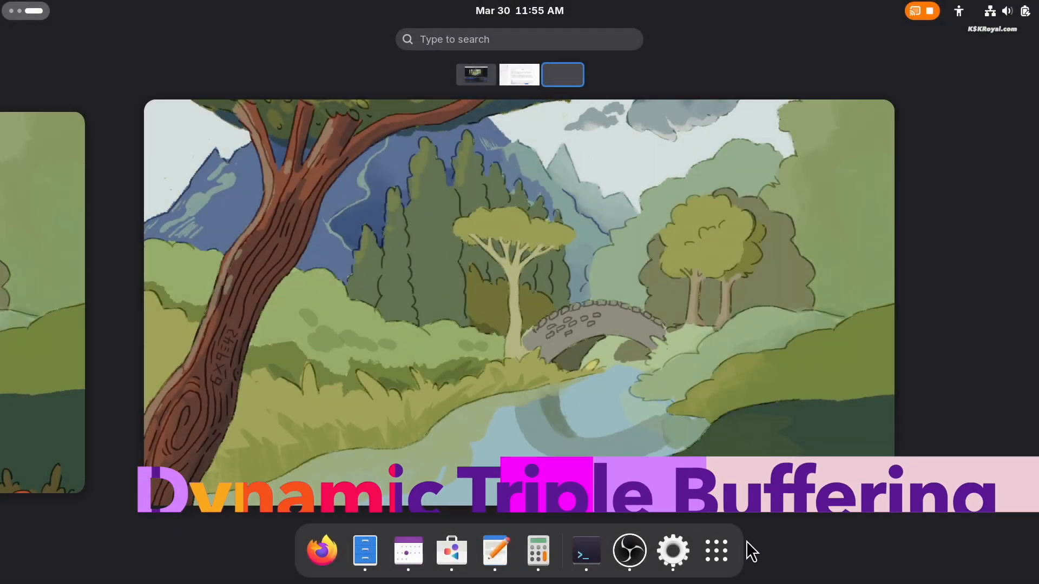
Browse the app grid, return to the desktop, then switch to the workspace with open windows.
{"action": "left_click", "coordinate": [715, 549]}
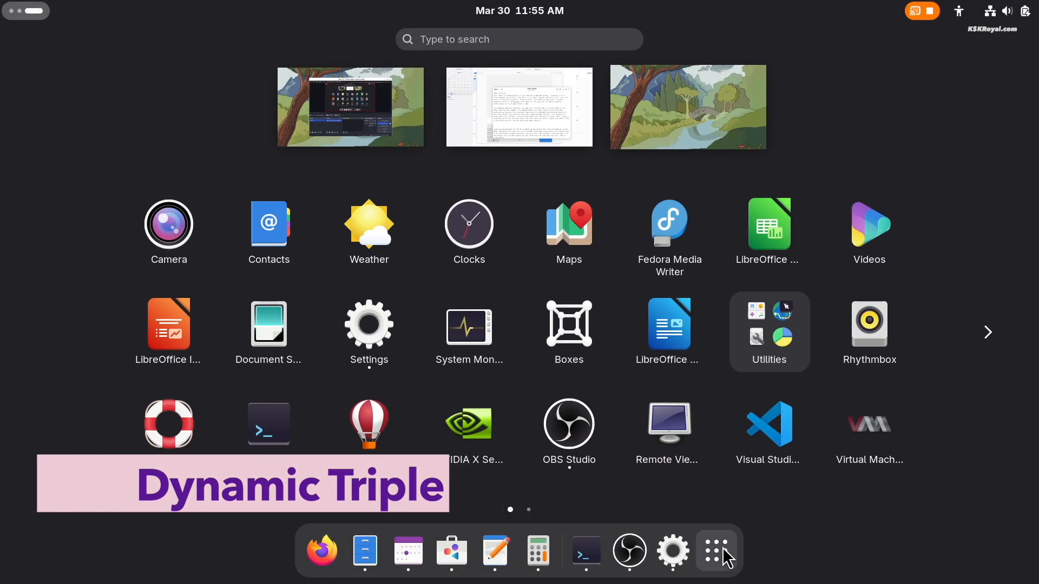
{"action": "left_click", "coordinate": [768, 331]}
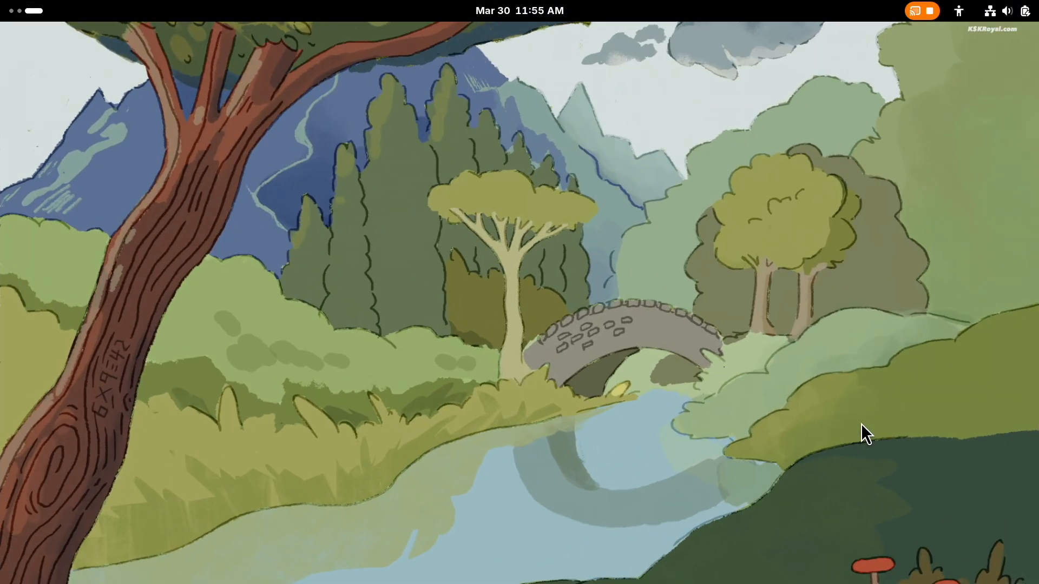
{"action": "left_click", "coordinate": [714, 550]}
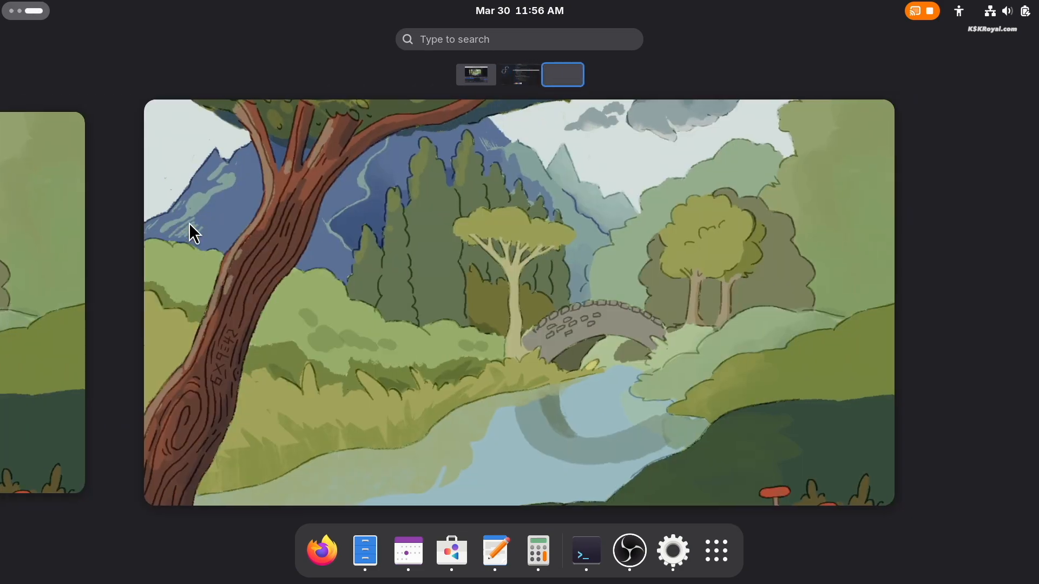
{"action": "left_click", "coordinate": [519, 74]}
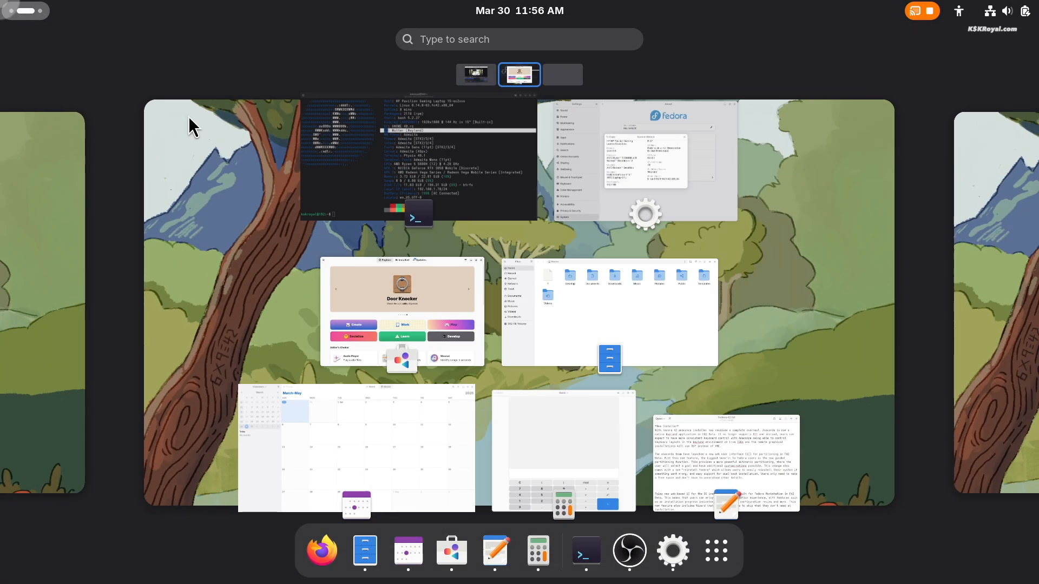
{"action": "left_click", "coordinate": [519, 74]}
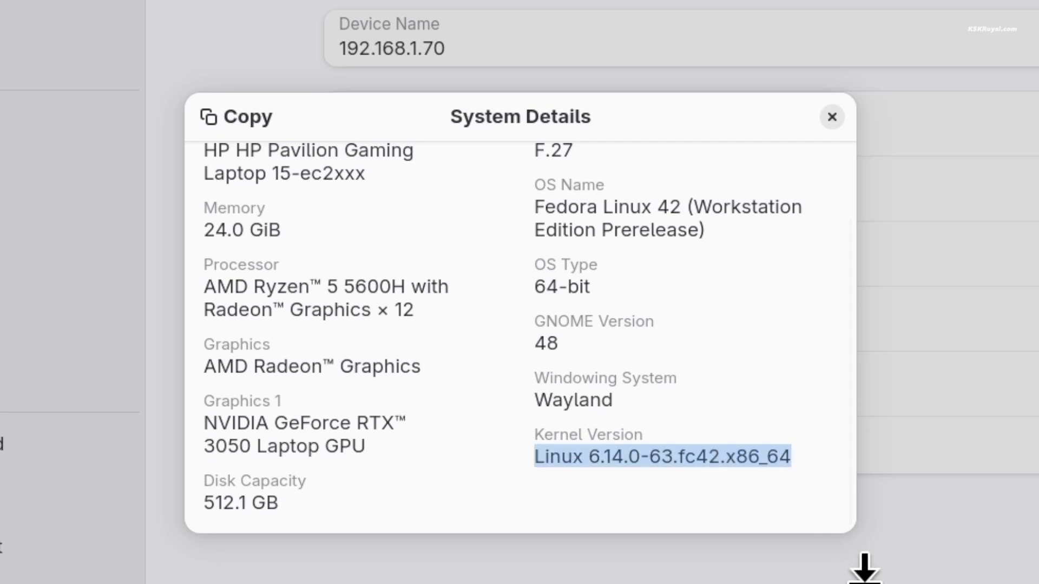
Run uname in the terminal and select the 6.14.0-63.fc42.x86_64 kernel release.
{"action": "type", "text": "uname -r"}
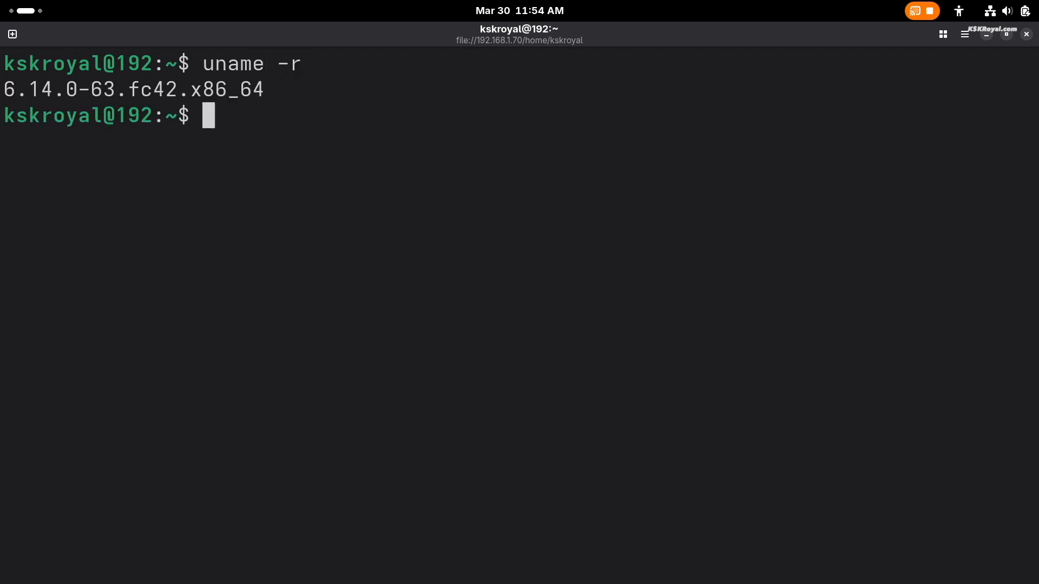
{"action": "left_click_drag", "start_coordinate": [5, 89], "coordinate": [265, 89]}
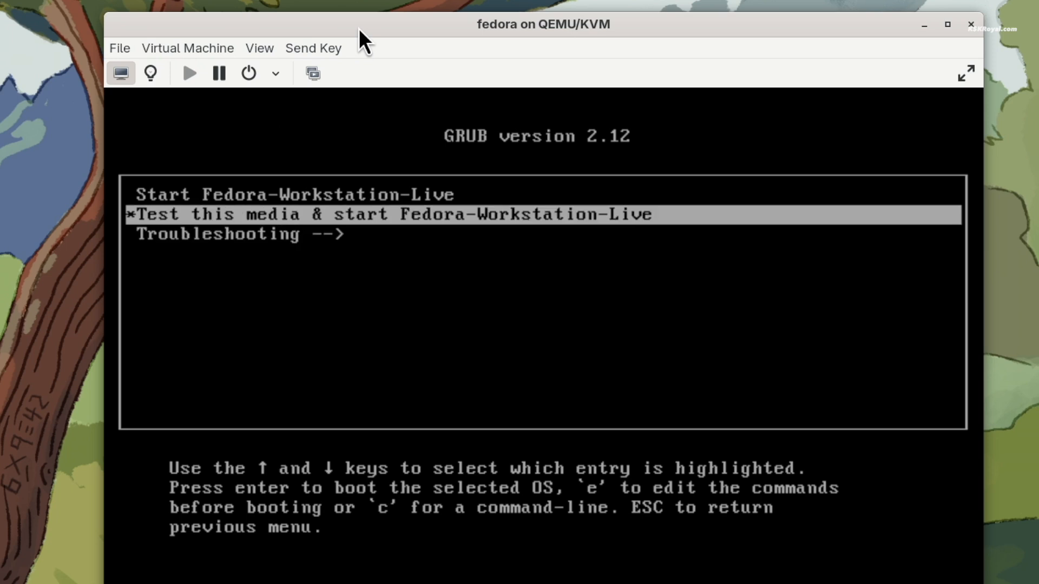
Boot the Fedora-Workstation-Live entry from the GRUB 2.12 menu.
{"action": "key", "text": "Return"}
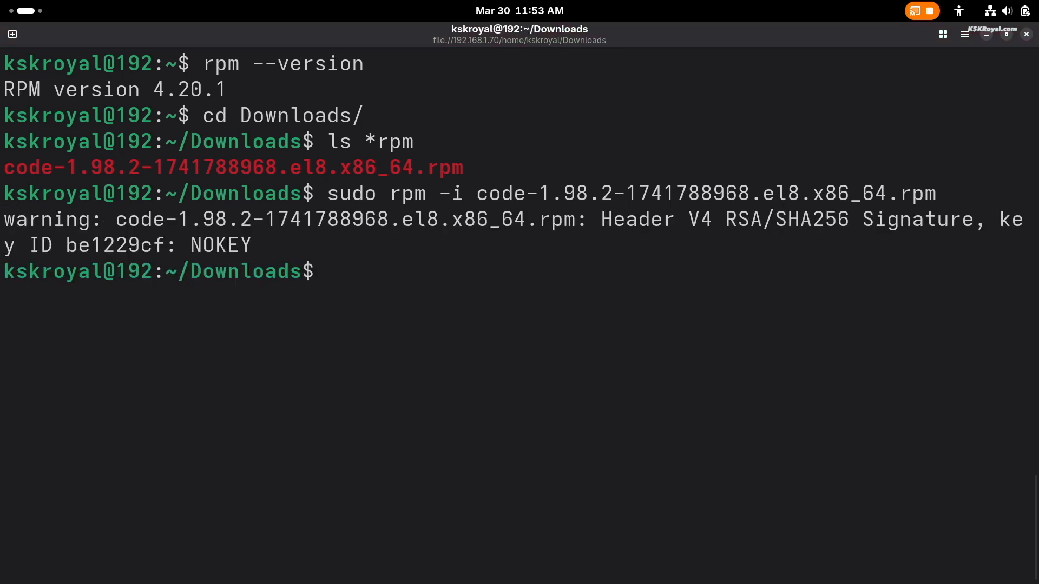
Launch VS Code with the code command and unlock the login keyring.
{"action": "type", "text": "code"}
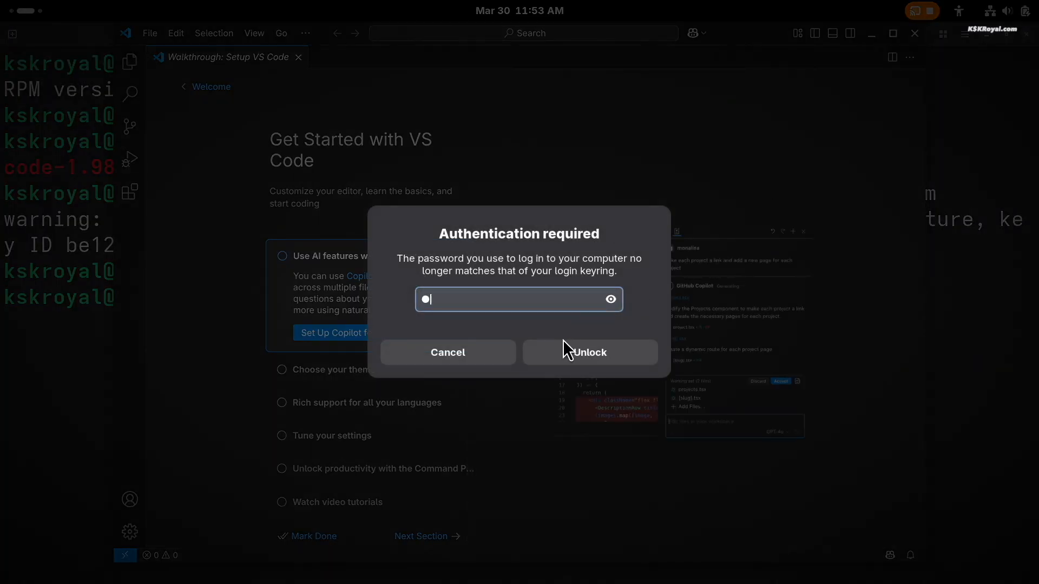
{"action": "left_click", "coordinate": [588, 351]}
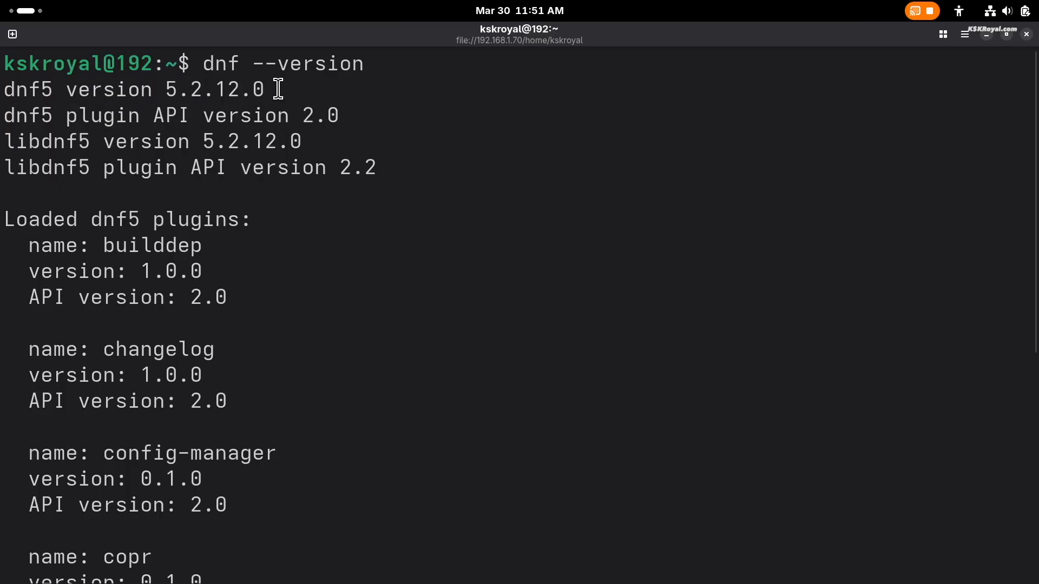
Install clang via sudo dnf install clang, confirming the 8-package transaction with y.
{"action": "type", "text": "sudo dnf install clang"}
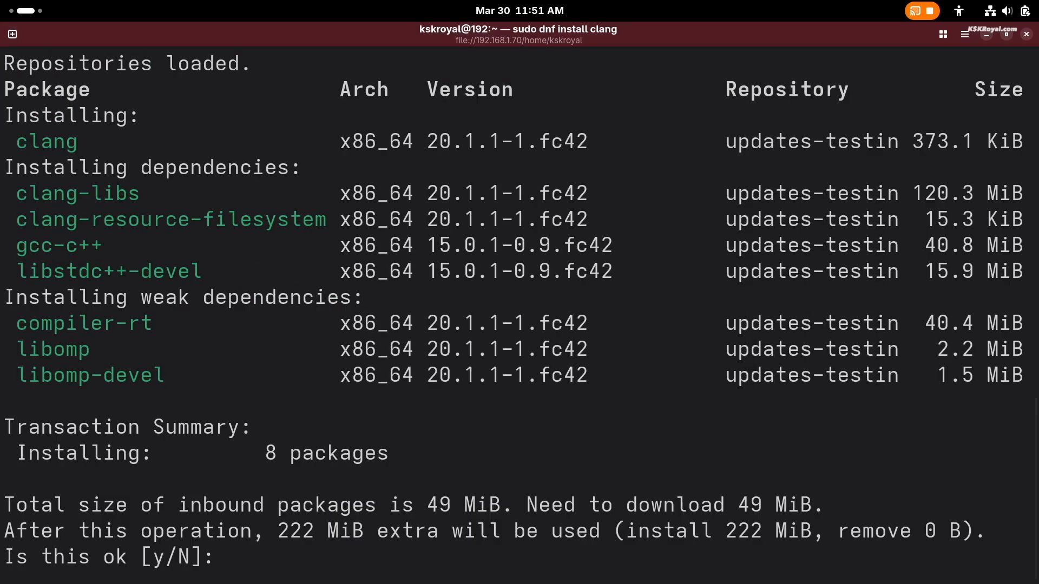
{"action": "mouse_move", "coordinate": [317, 374]}
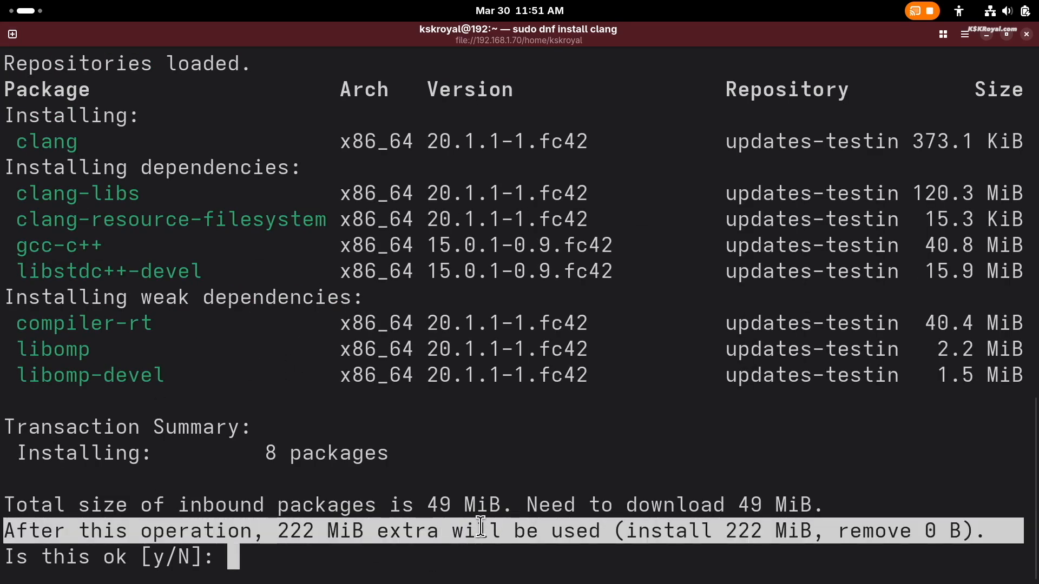
{"action": "type", "text": "y"}
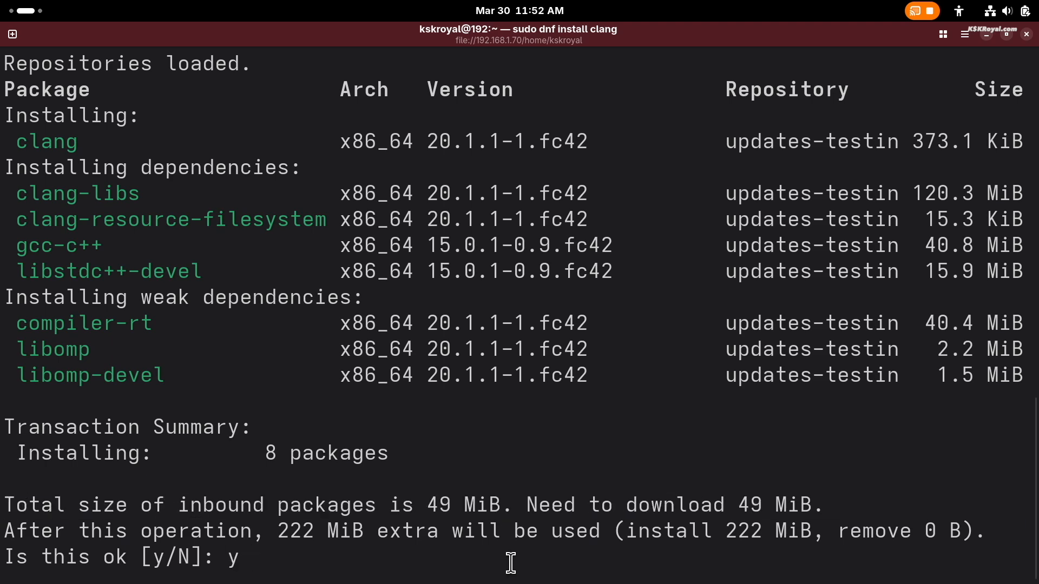
{"action": "key", "text": "Return"}
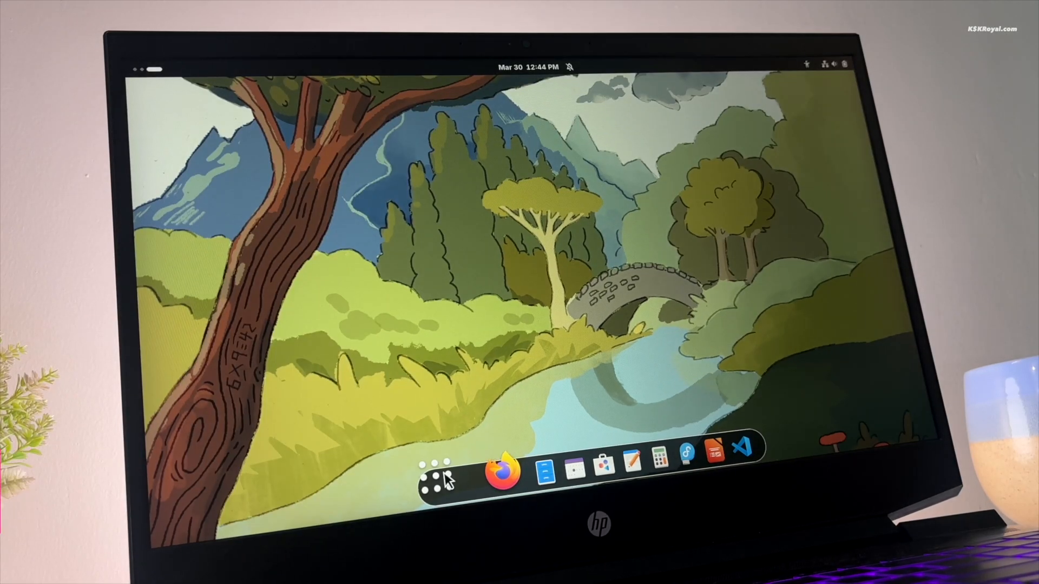
Open the full installed-applications grid from the dash's Show Apps button.
{"action": "left_click", "coordinate": [440, 475]}
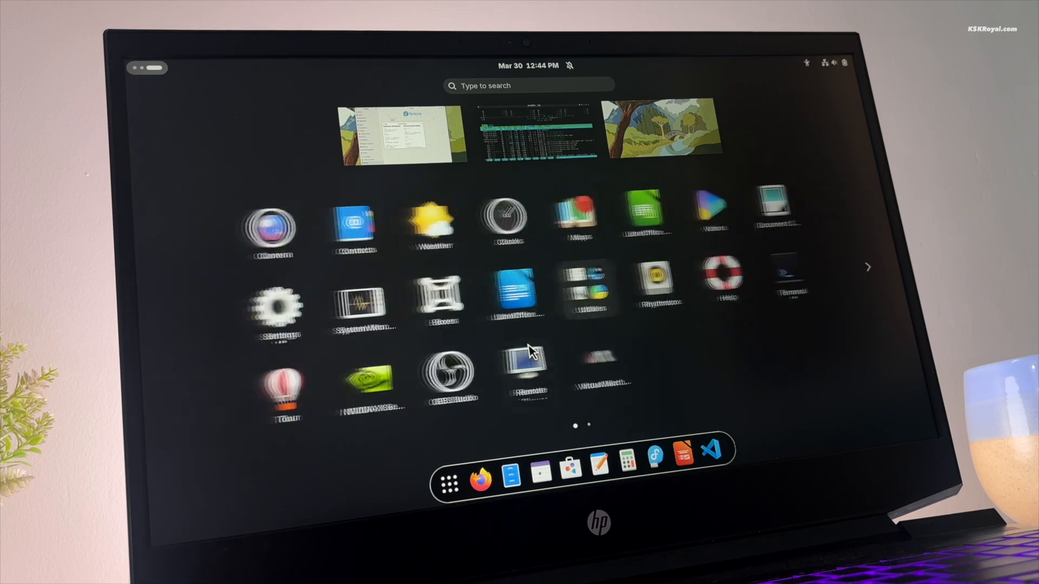